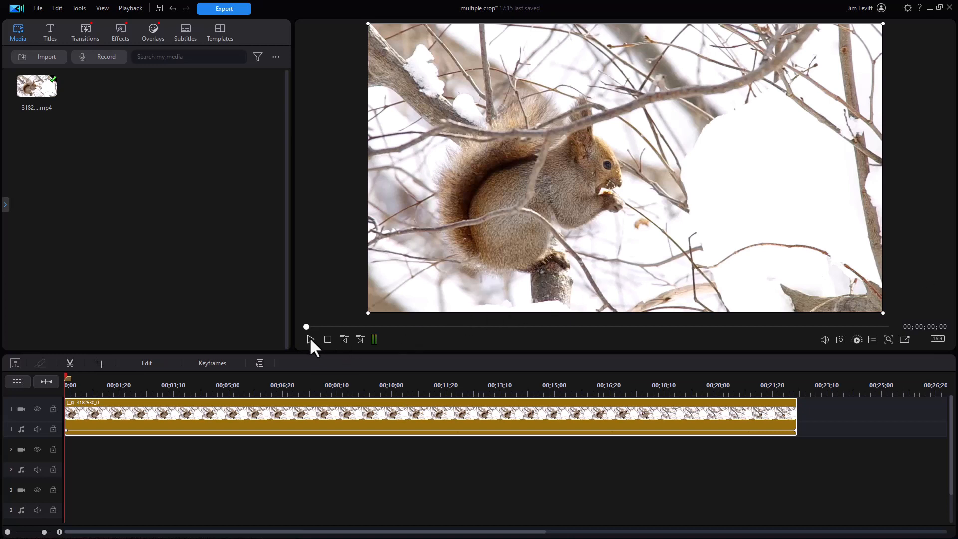
Preview the squirrel clip briefly, then bring up its Pan / Zoom settings from Video Tools
left_click(310, 339)
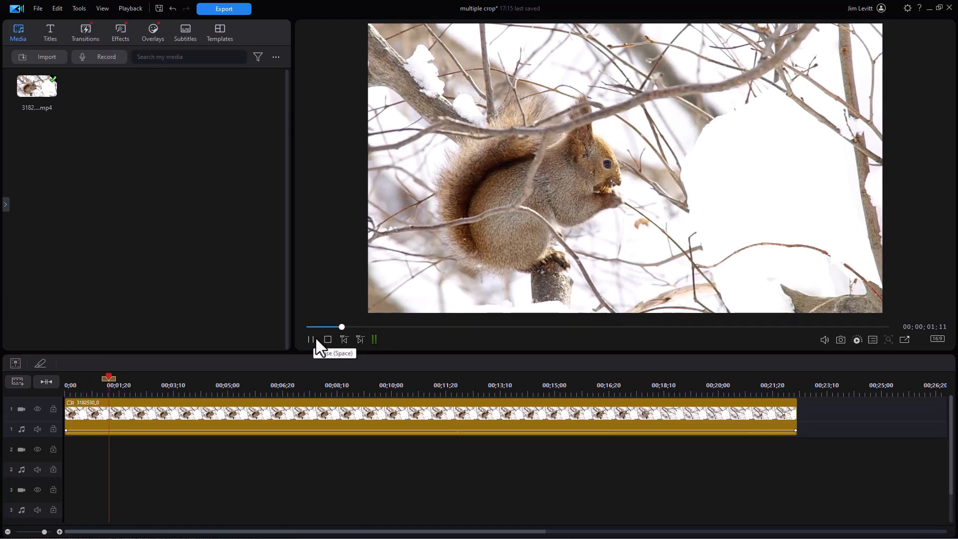
left_click(309, 339)
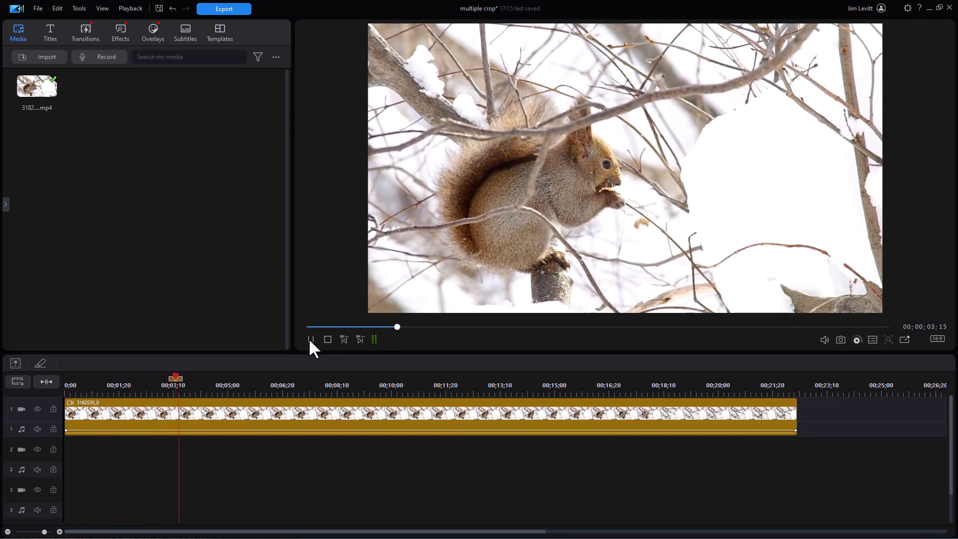
left_click(311, 339)
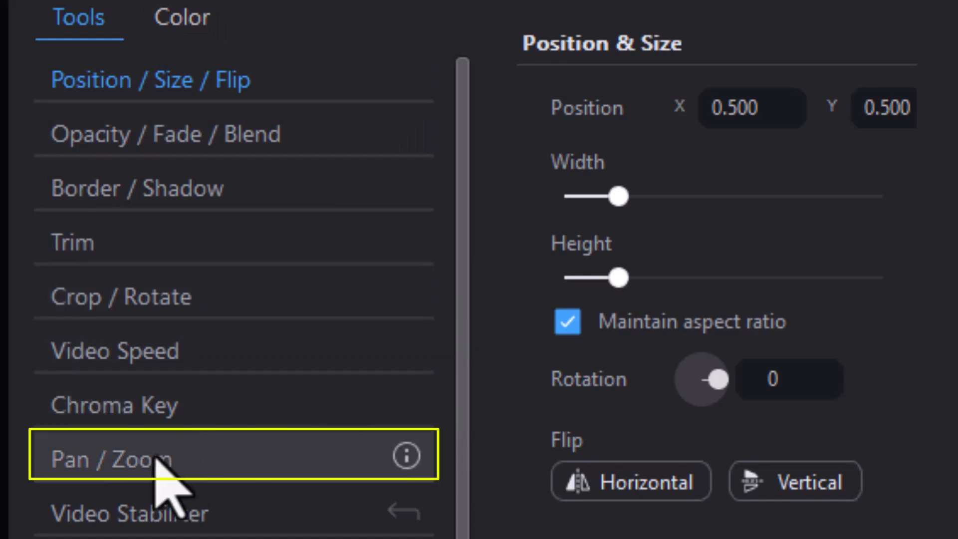
mouse_move(195, 489)
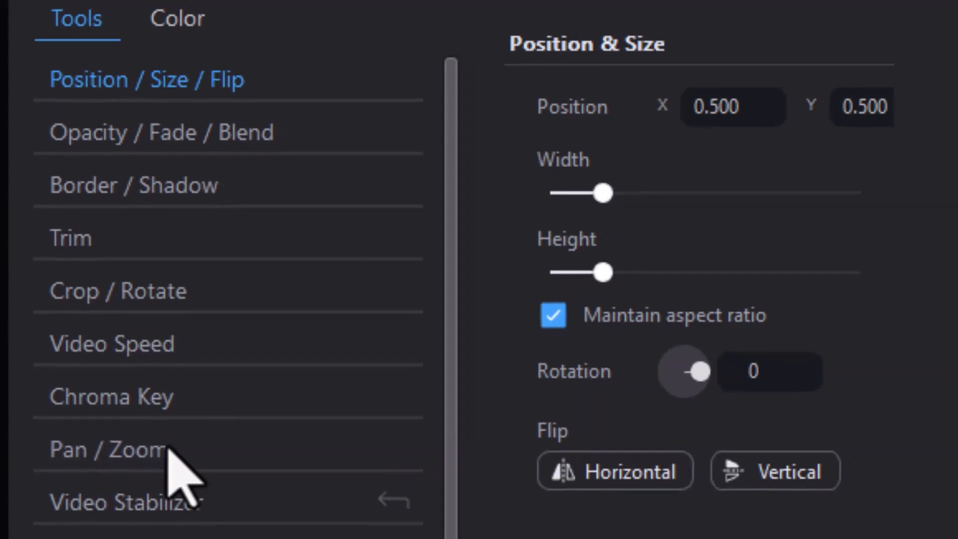
left_click(107, 450)
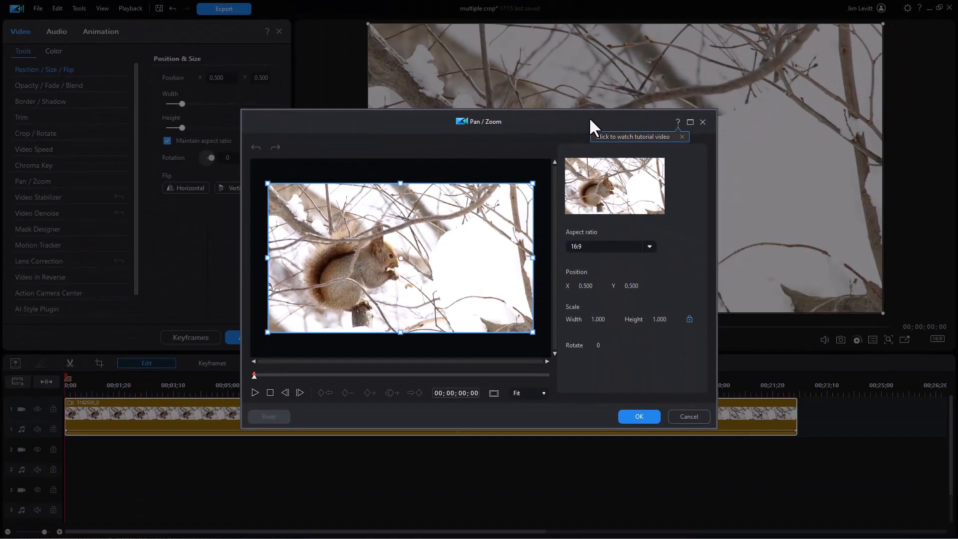
Maximize the Pan / Zoom window and shrink the crop to about 72%, repositioned around the squirrel
left_click(689, 122)
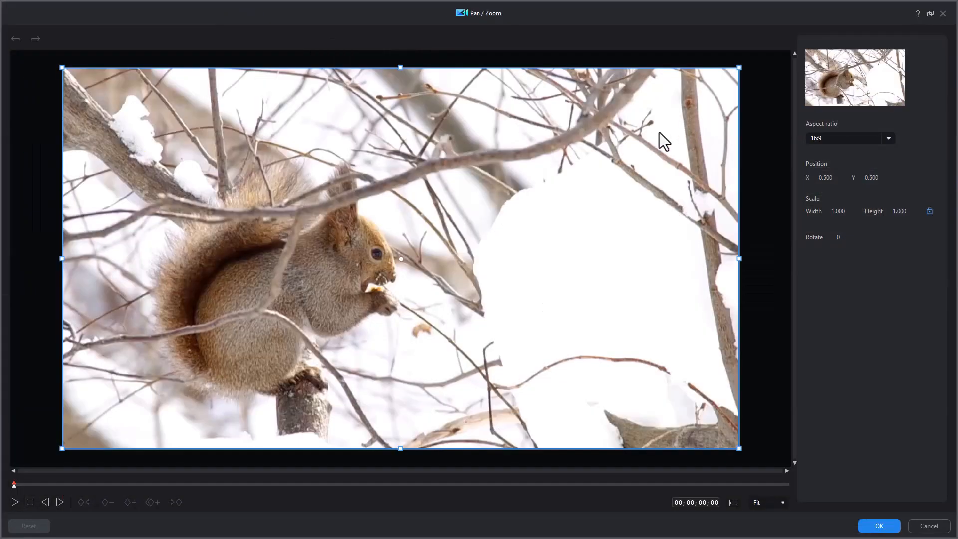
mouse_move(419, 284)
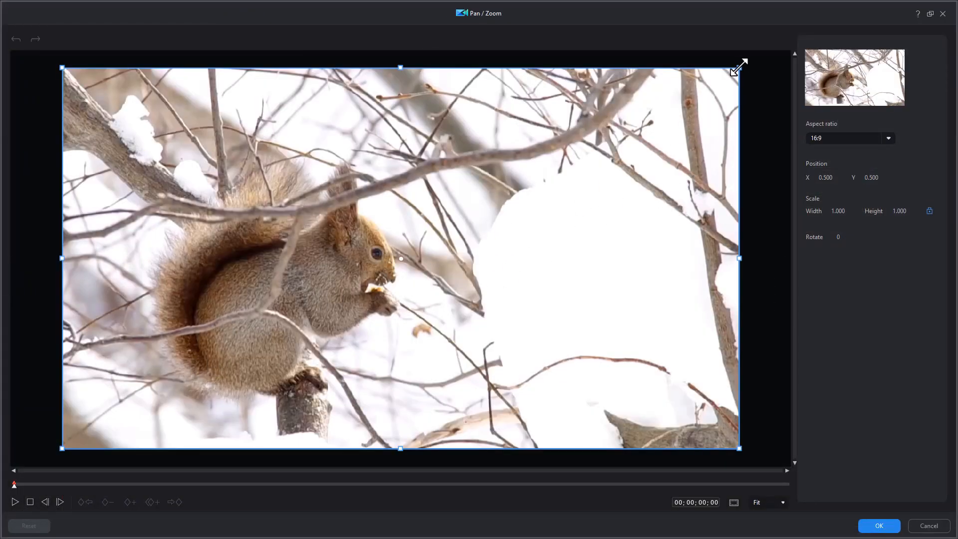
left_click_drag(739, 67, 641, 121)
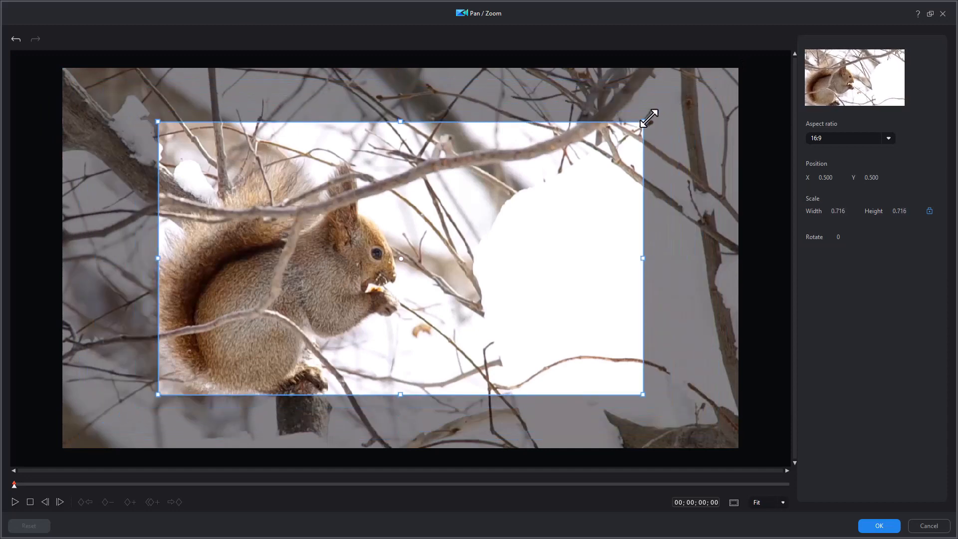
left_click_drag(400, 258, 369, 272)
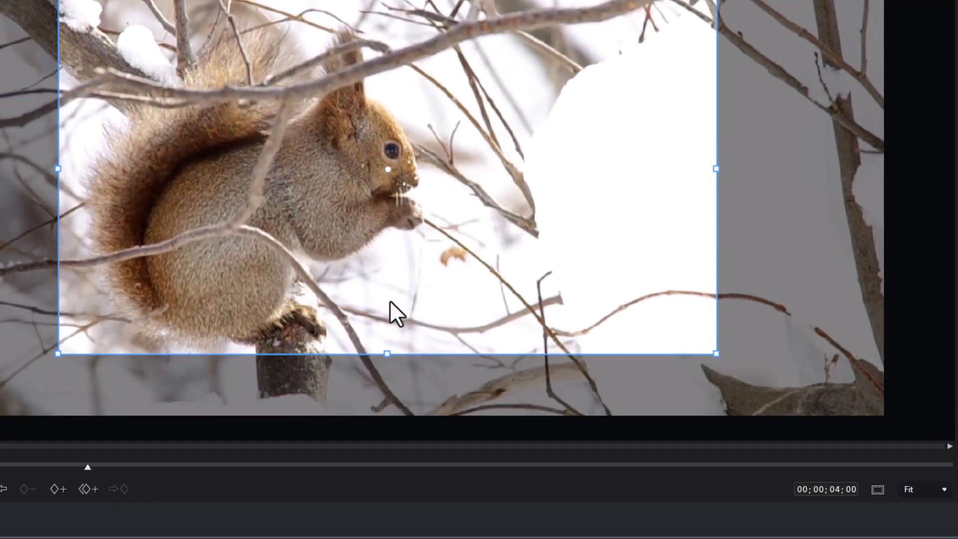
mouse_move(213, 262)
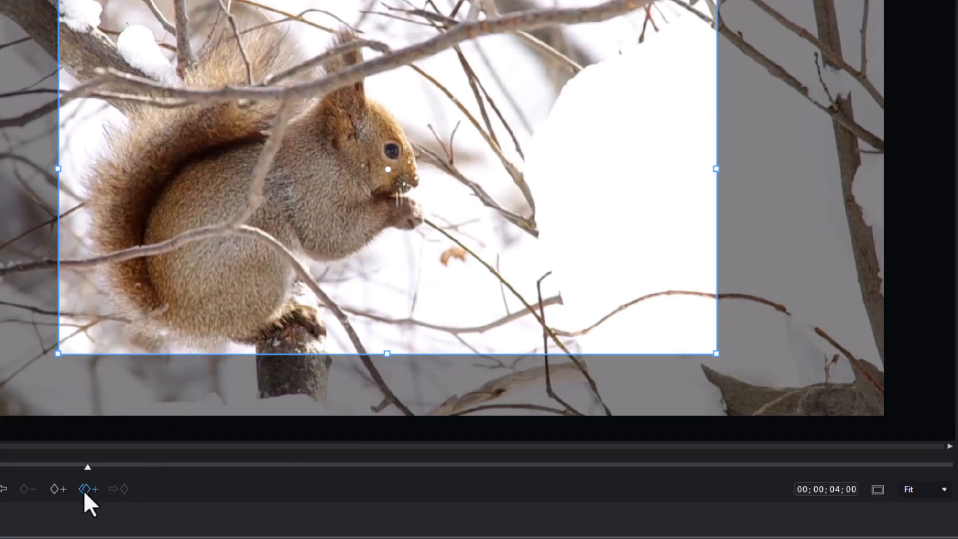
mouse_move(88, 489)
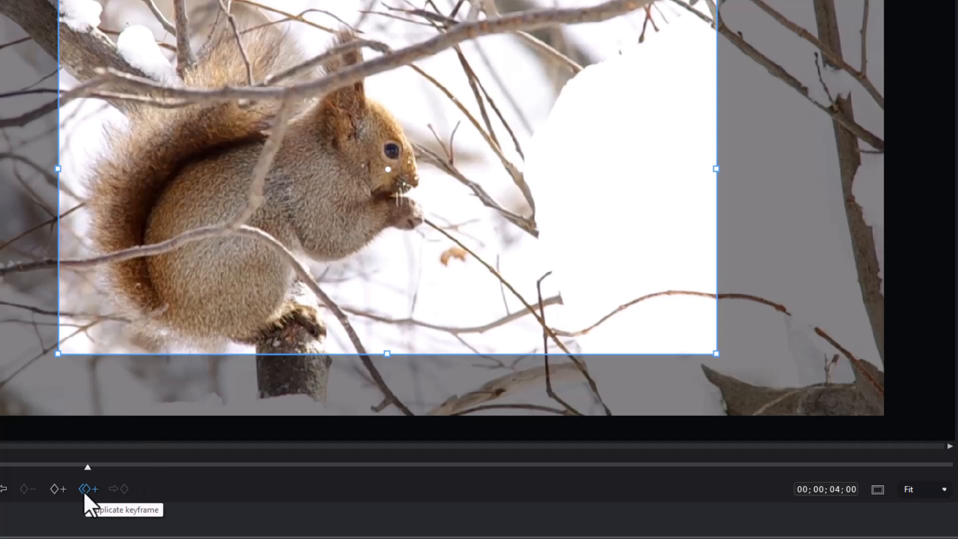
At 00:00:04:00 duplicate the previous keyframe so the tight squirrel crop holds steady
left_click(86, 489)
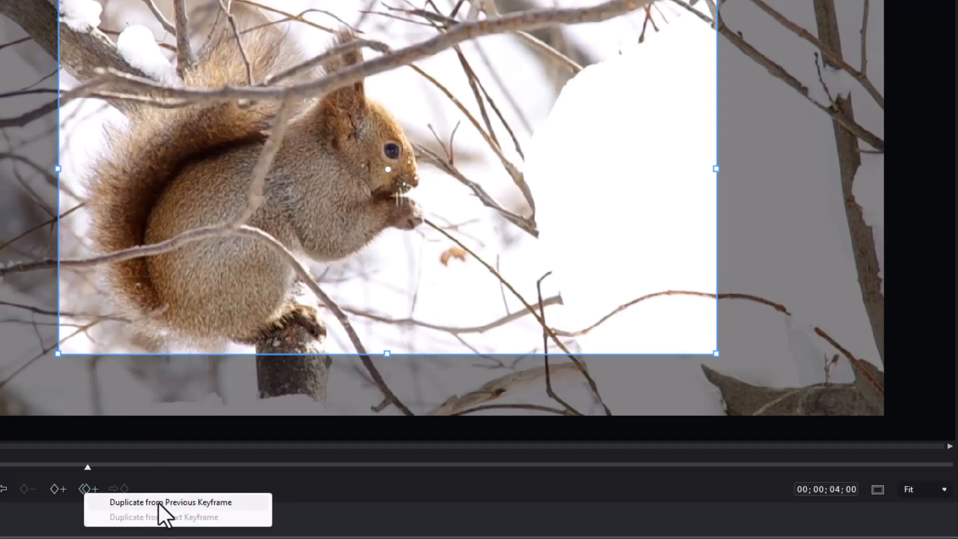
left_click(169, 501)
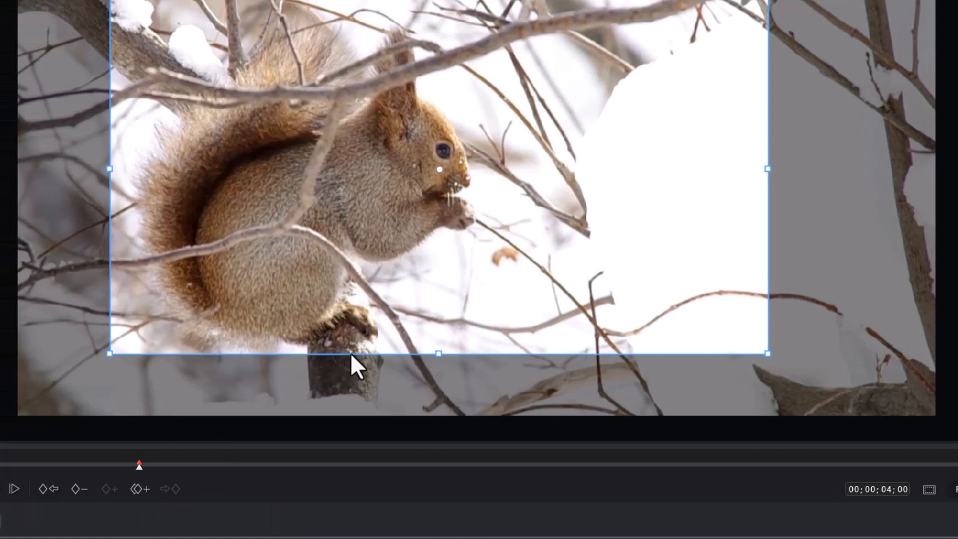
mouse_move(327, 360)
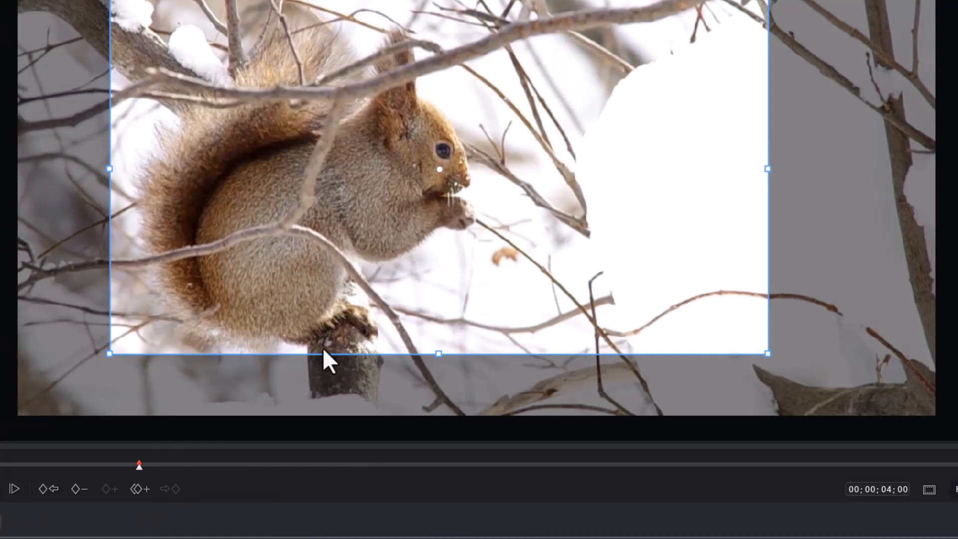
mouse_move(216, 480)
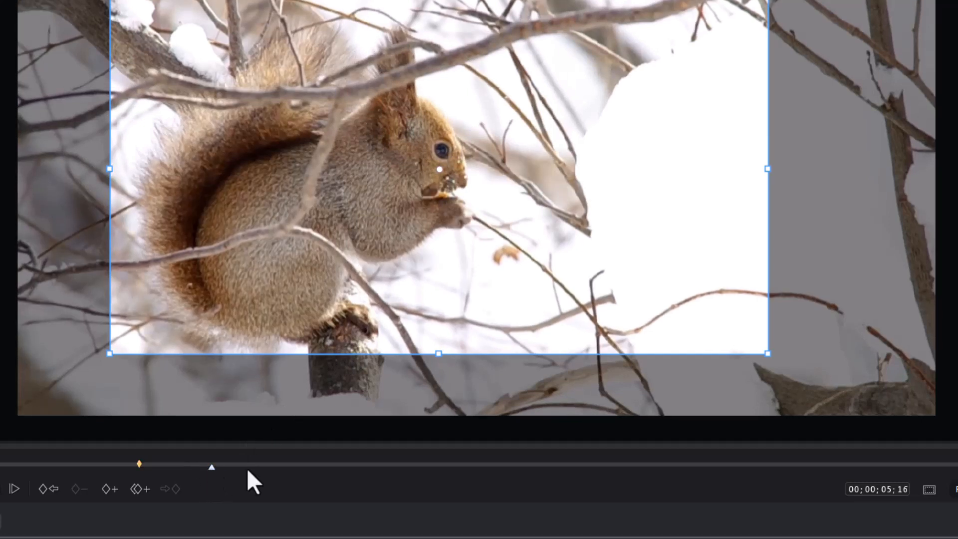
mouse_move(276, 503)
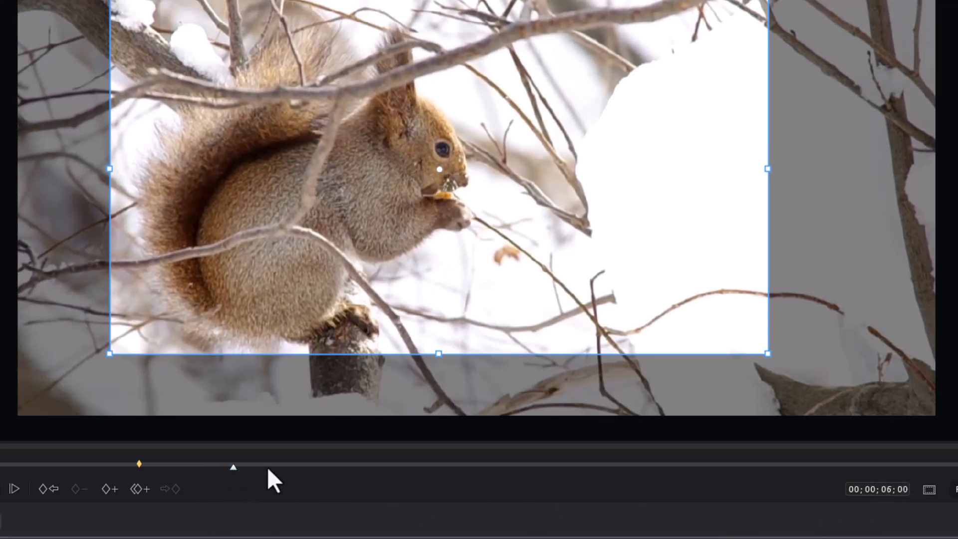
mouse_move(111, 495)
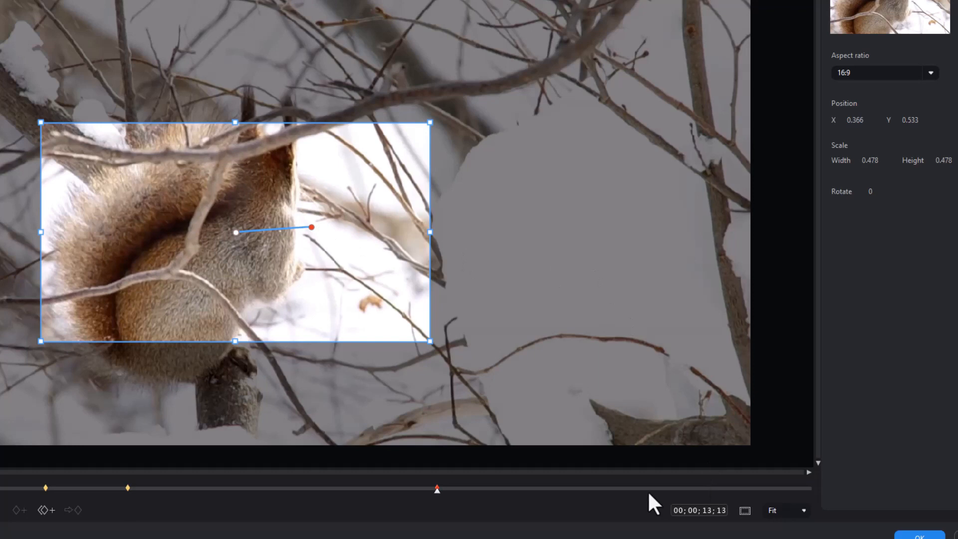
mouse_move(614, 500)
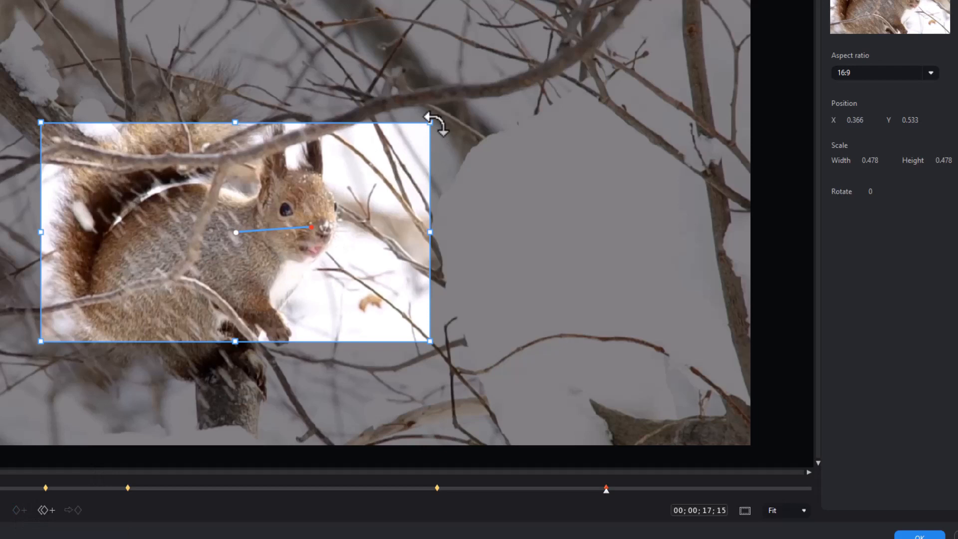
Widen the crop to about 0.705 scale near 17 seconds and scrub ahead to around 20 seconds
left_click_drag(429, 121, 453, 109)
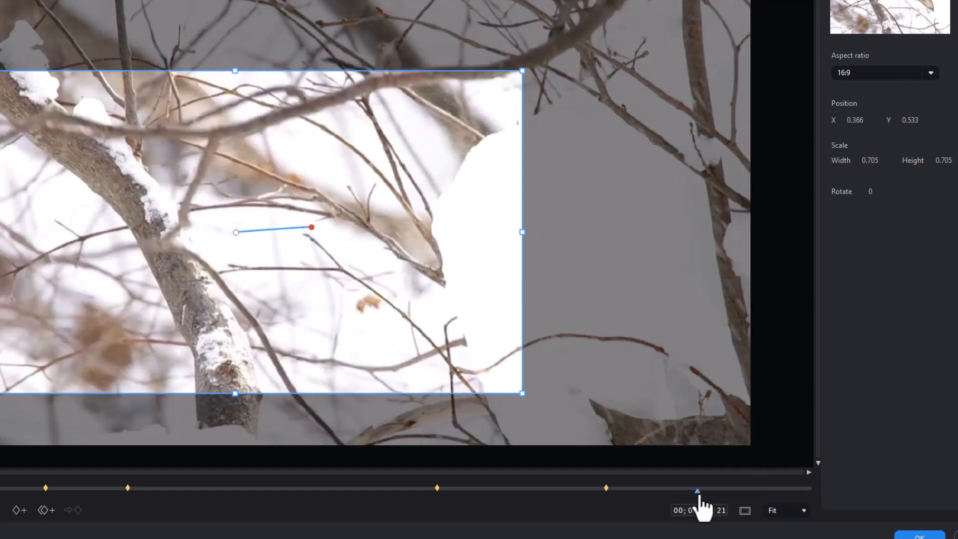
left_click_drag(697, 489, 727, 489)
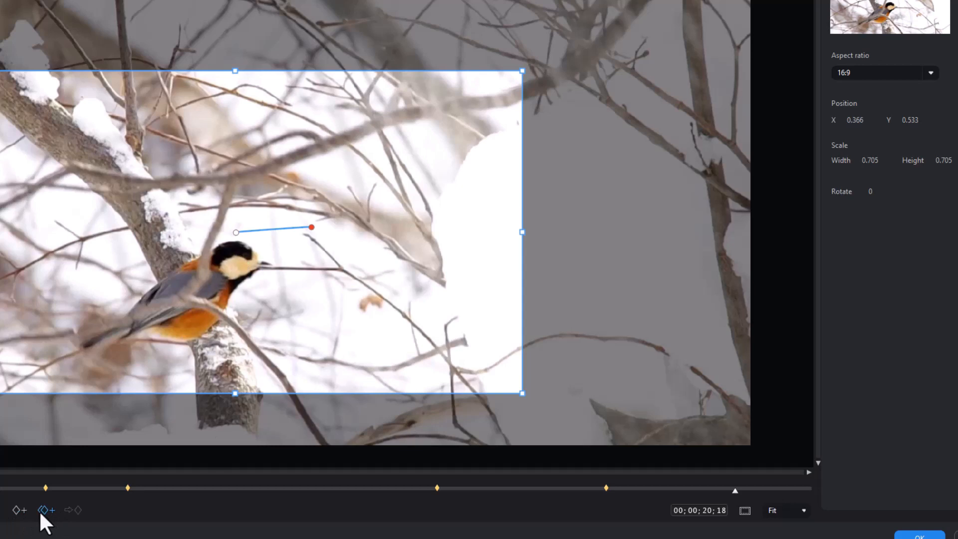
mouse_move(46, 509)
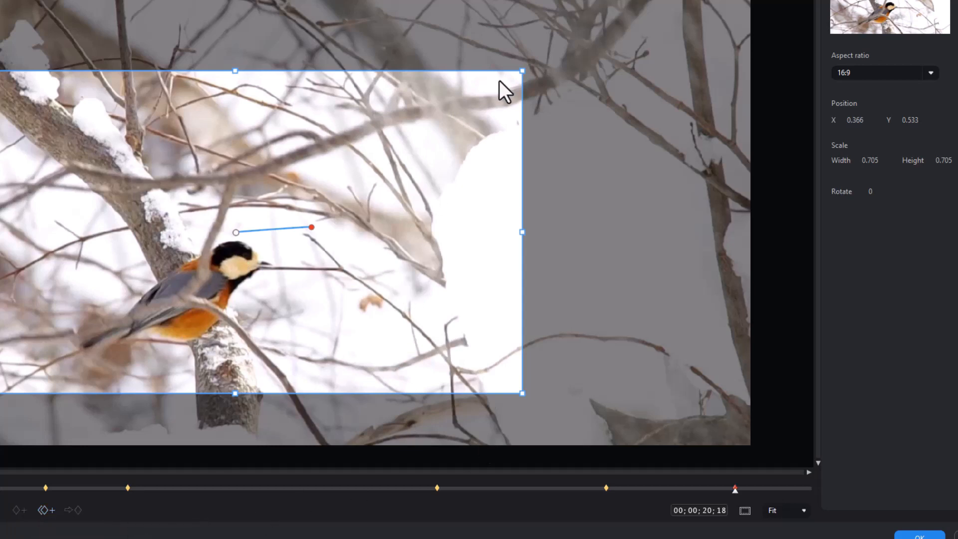
mouse_move(736, 489)
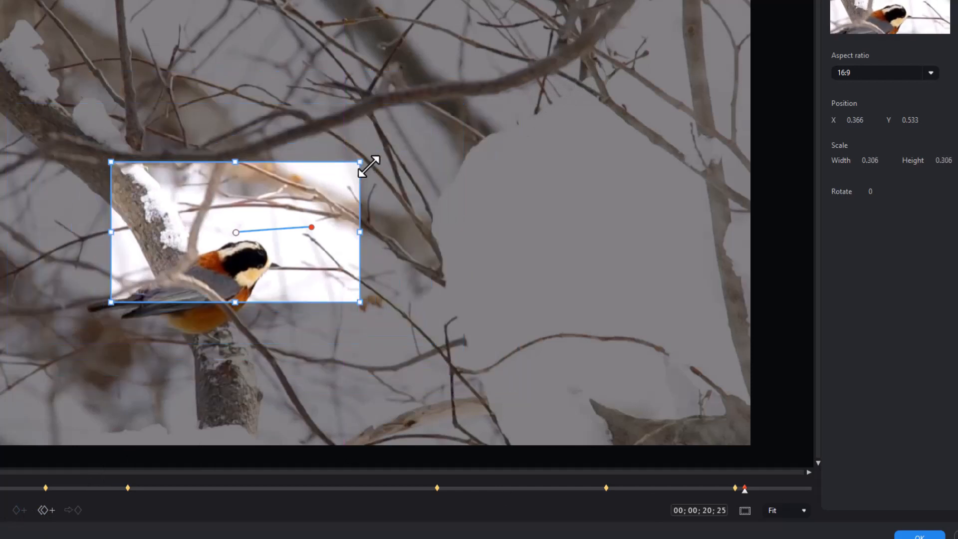
Near 20.8 seconds shrink the crop to about 0.303 scale, placed lower right over the bird
left_click_drag(236, 235, 220, 281)
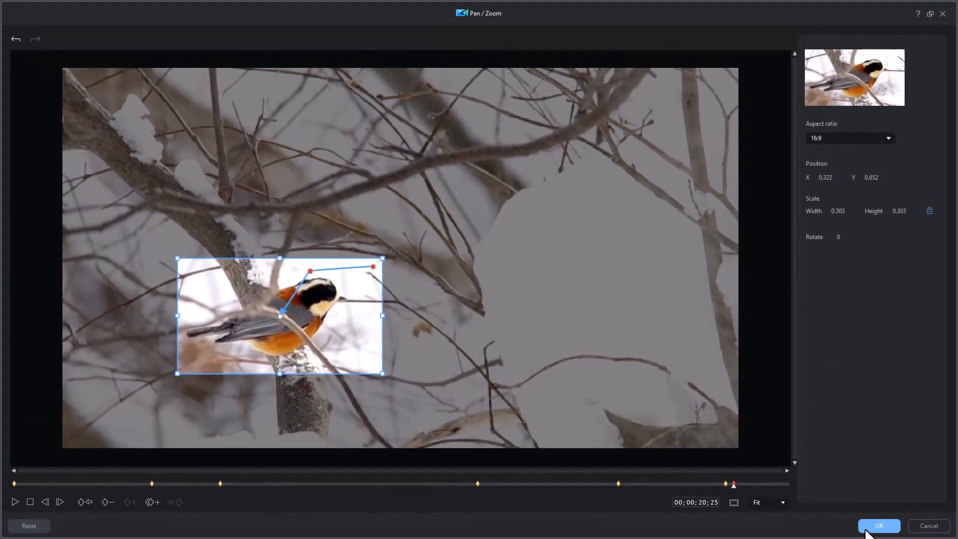
Confirm the Pan / Zoom changes with OK and play the clip to review the zooms
left_click(878, 526)
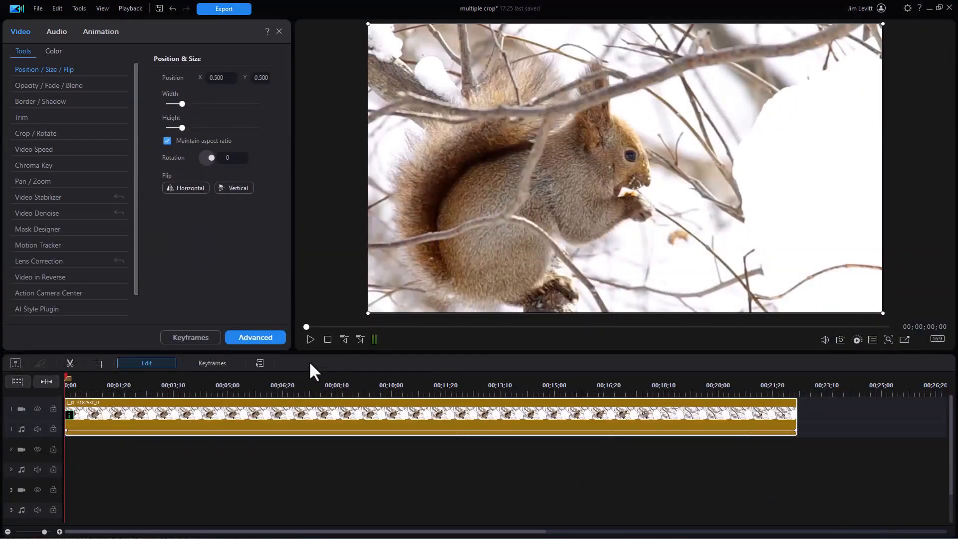
left_click(309, 340)
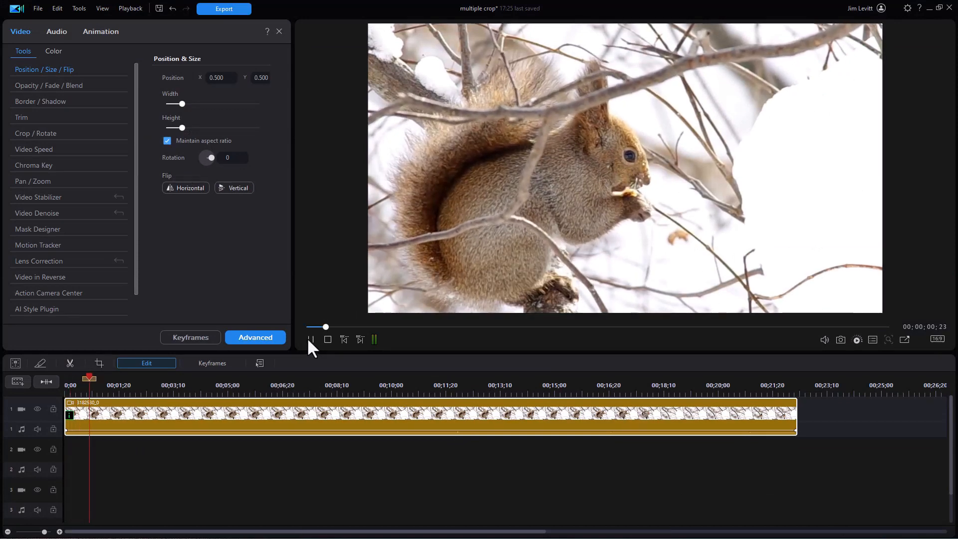
left_click(311, 339)
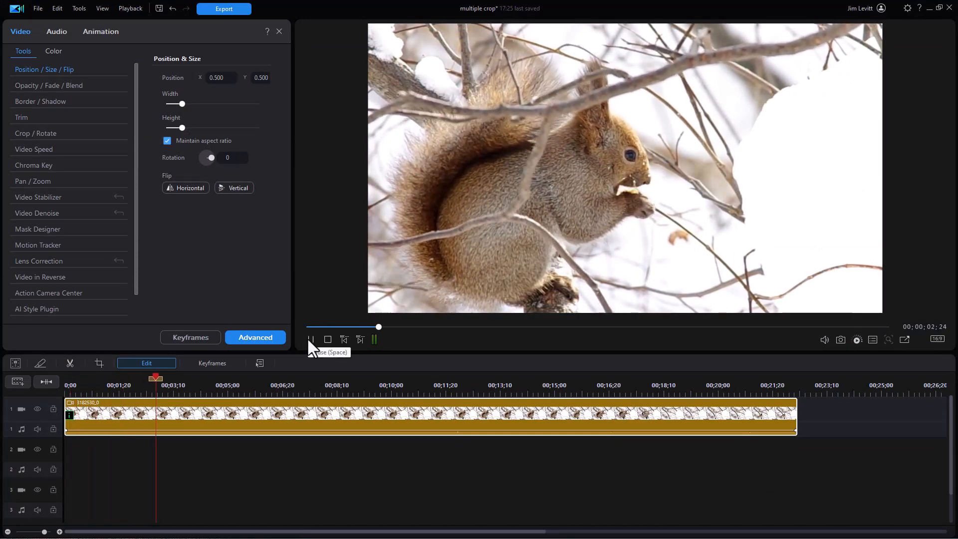
left_click(311, 339)
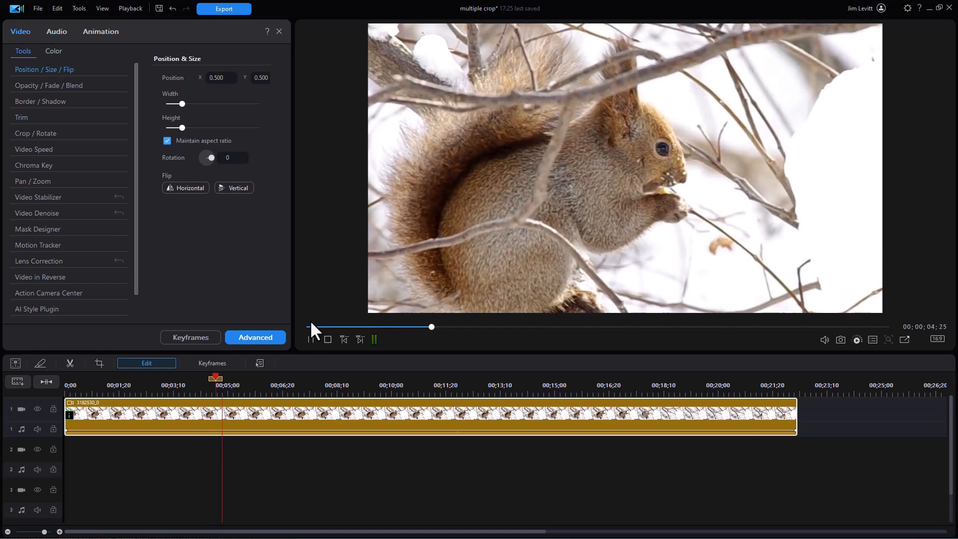